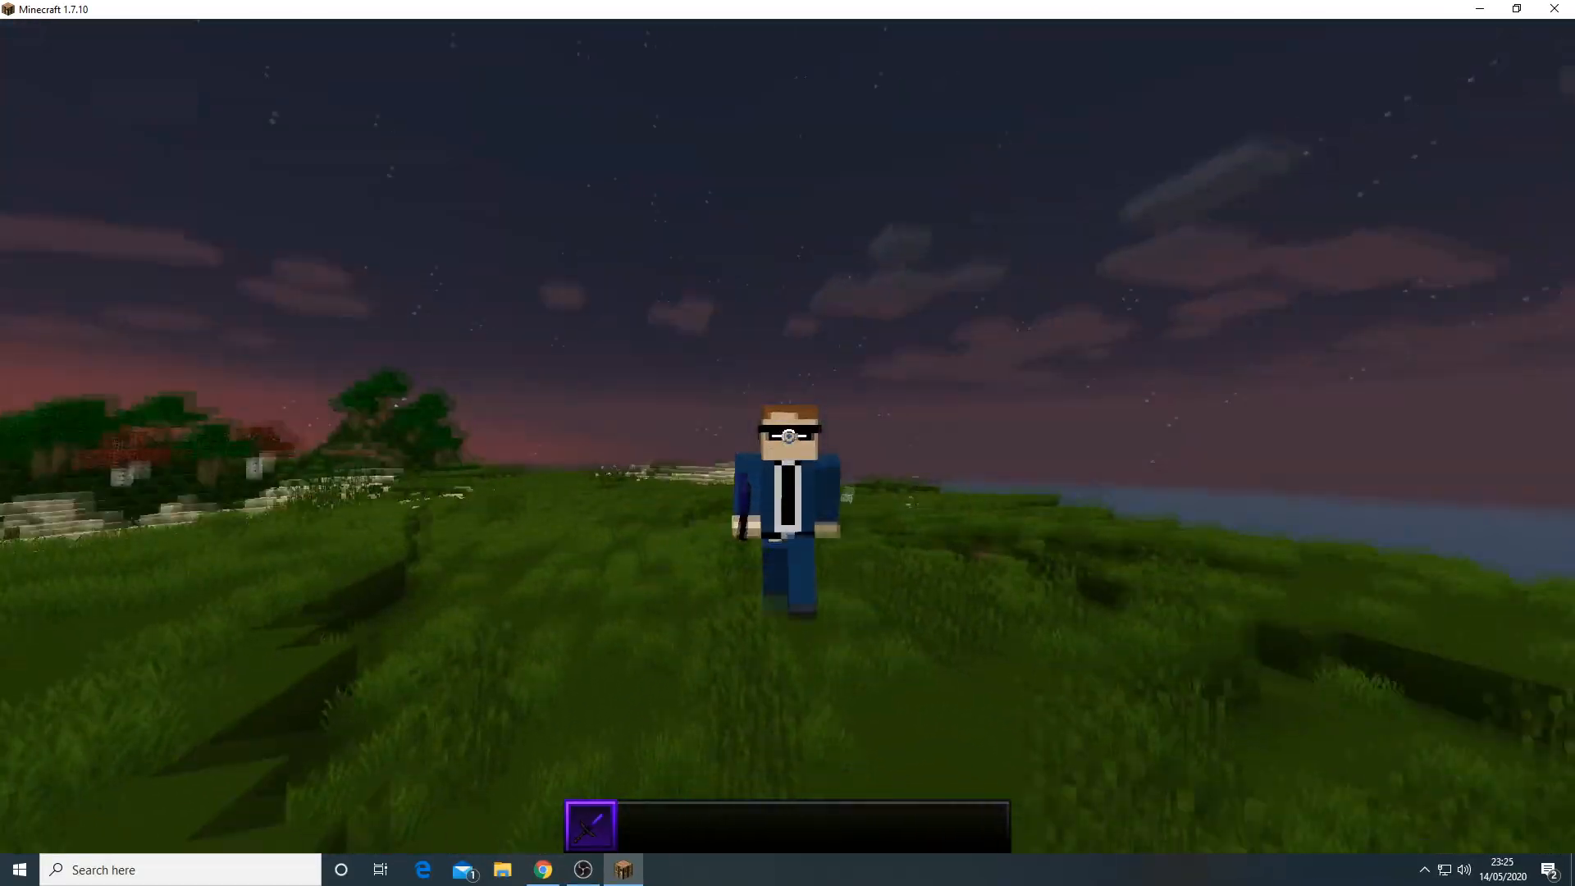
Step: Pause Minecraft at its game menu so the bin folder of injector files shows beside it
key(Escape)
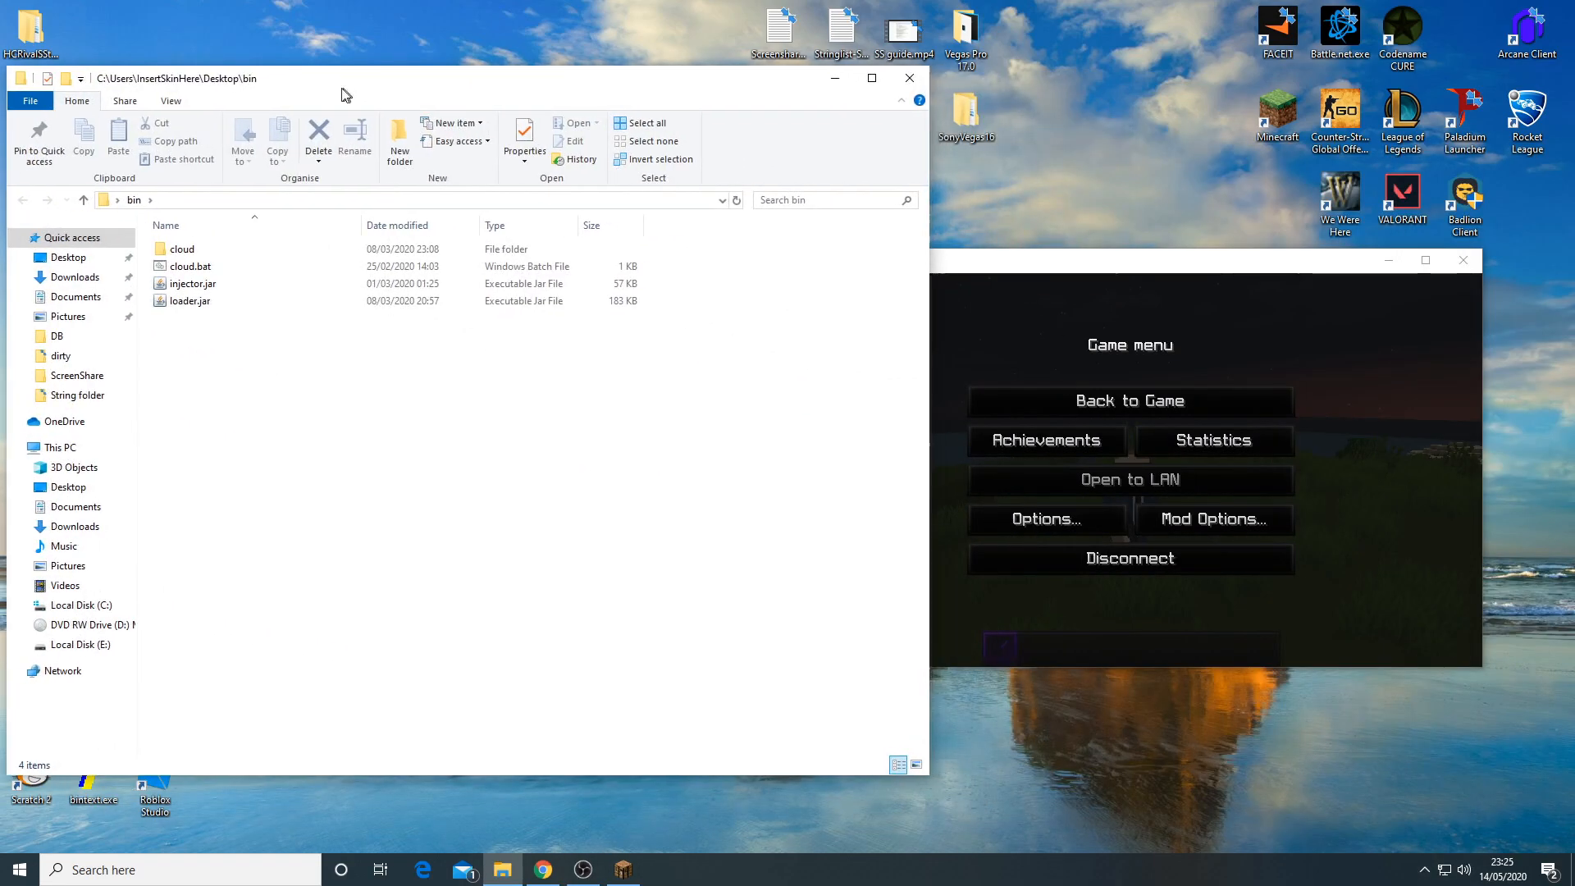
Step: Launch injector.jar, starting the Zyklon loader and its localhost:1337 cloud server console
click(191, 283)
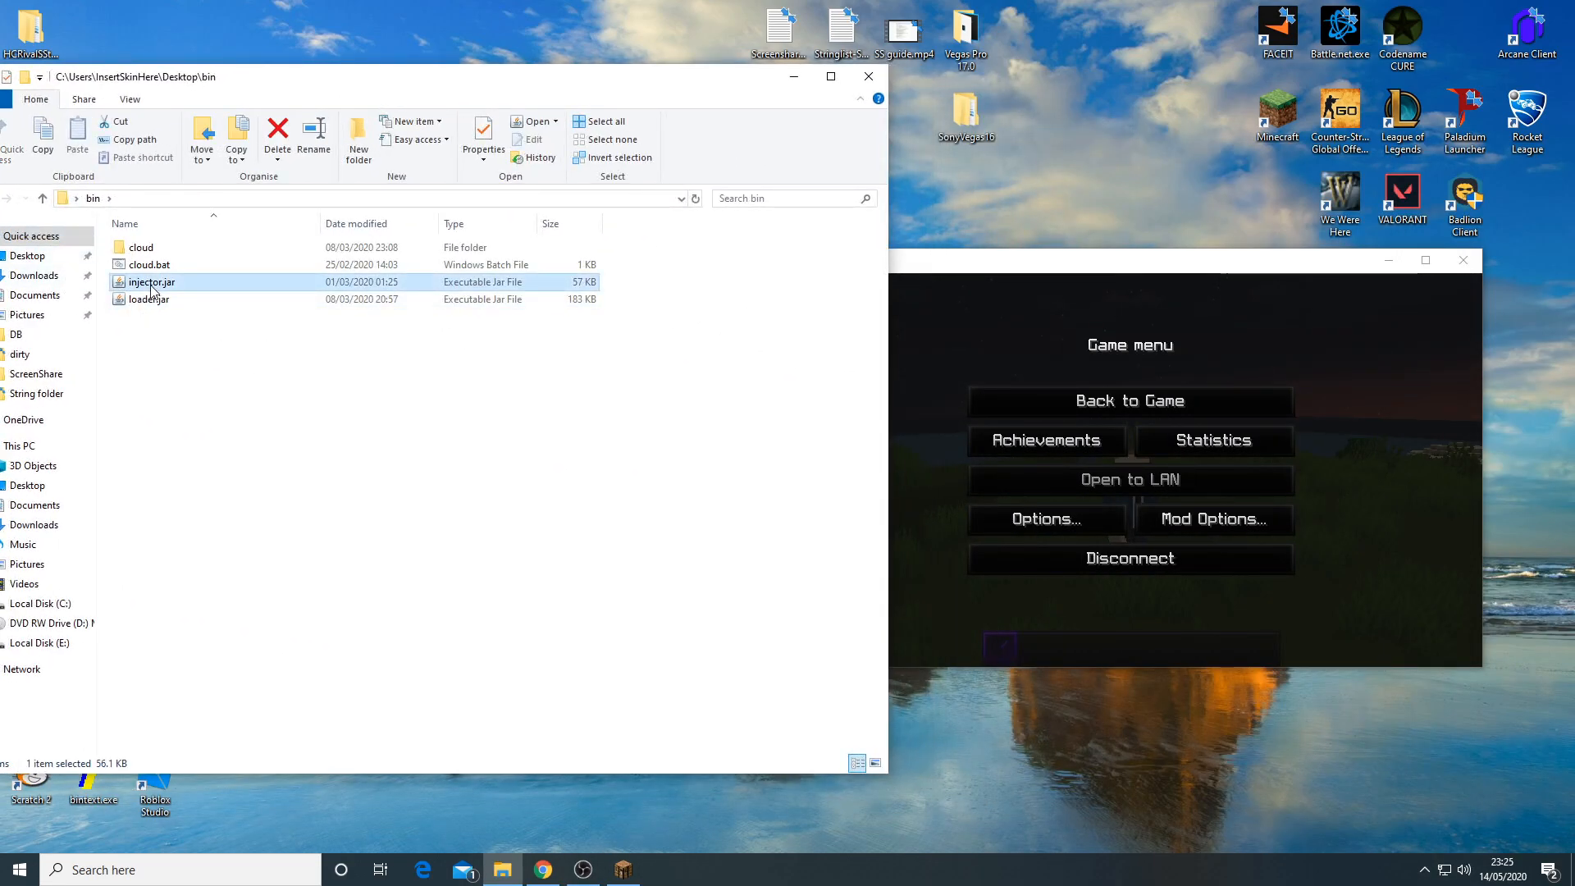
double_click(149, 264)
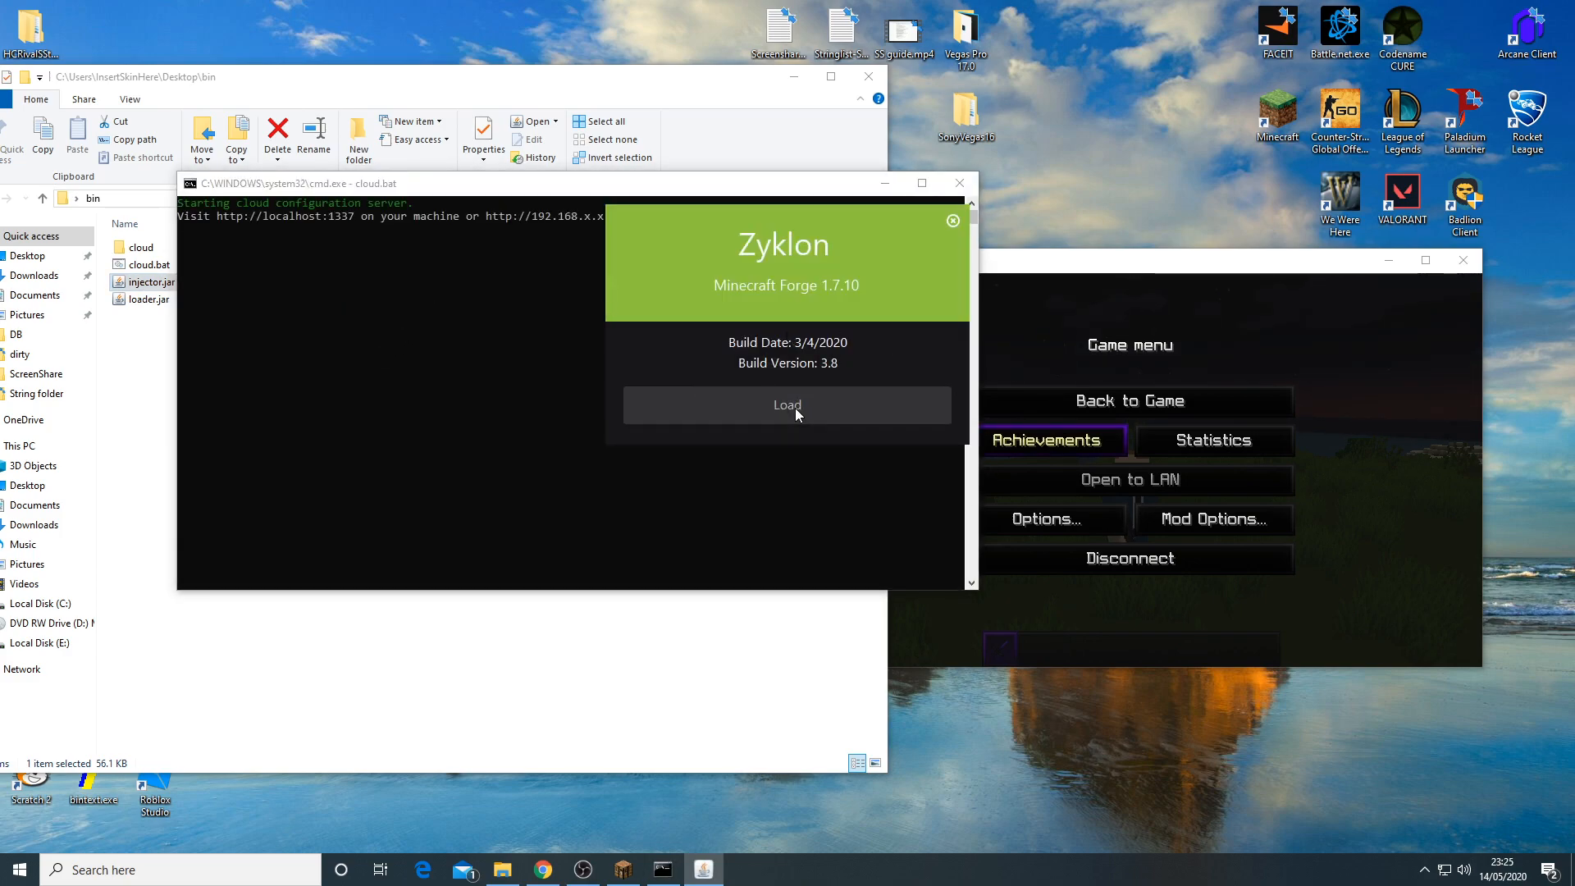
mouse_move(853, 387)
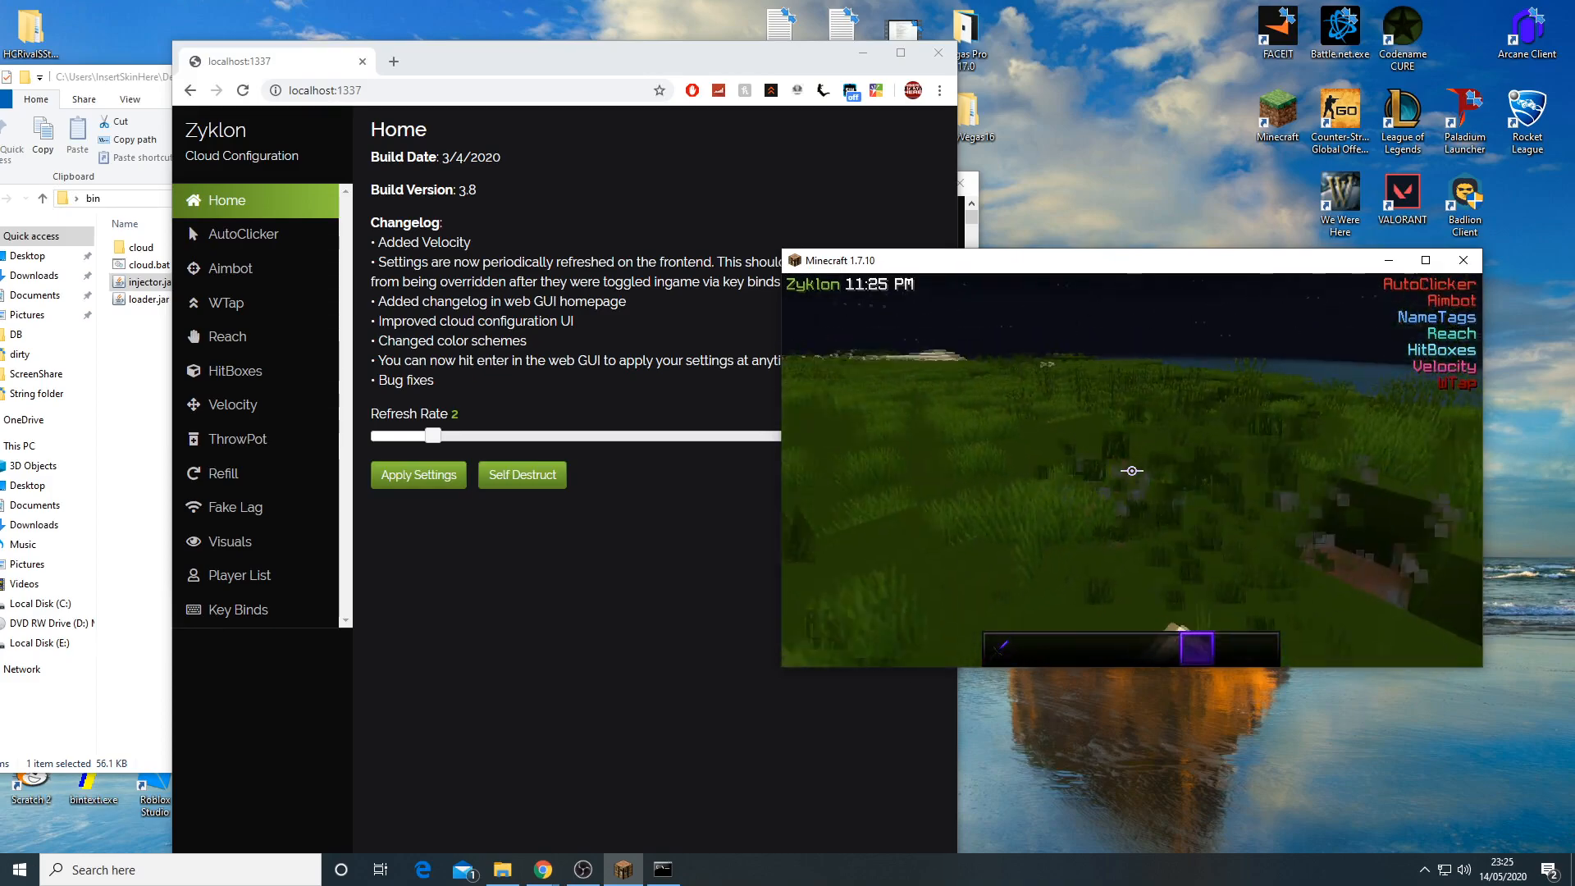
Step: Self-destruct the injected Zyklon client from localhost:1337, clearing its in-game module overlay
click(520, 474)
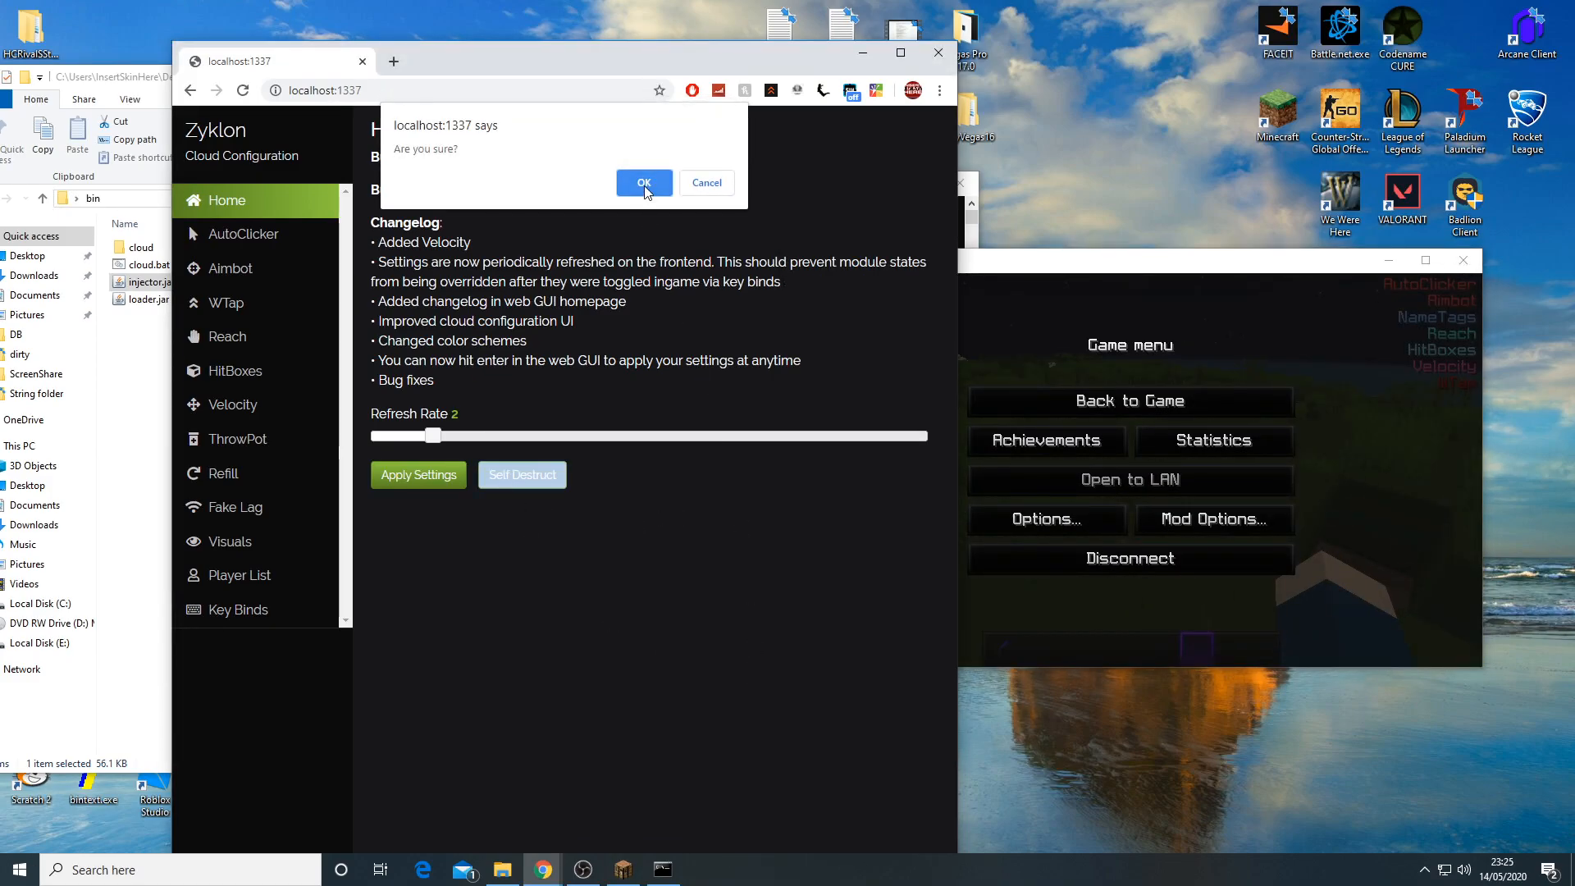
click(643, 182)
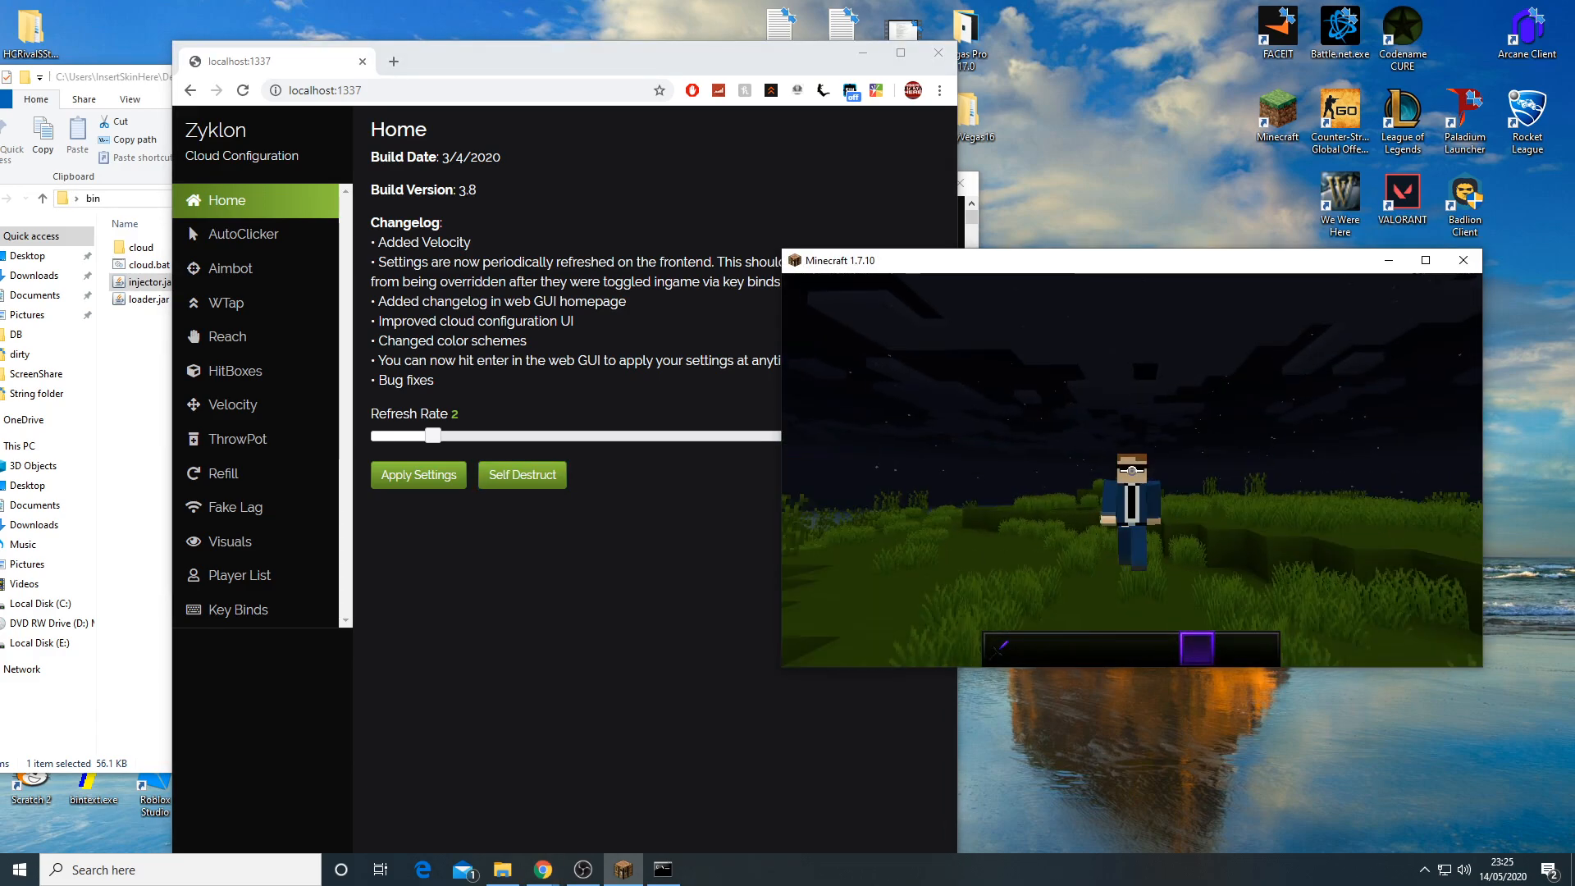
key(Escape)
text(proc)
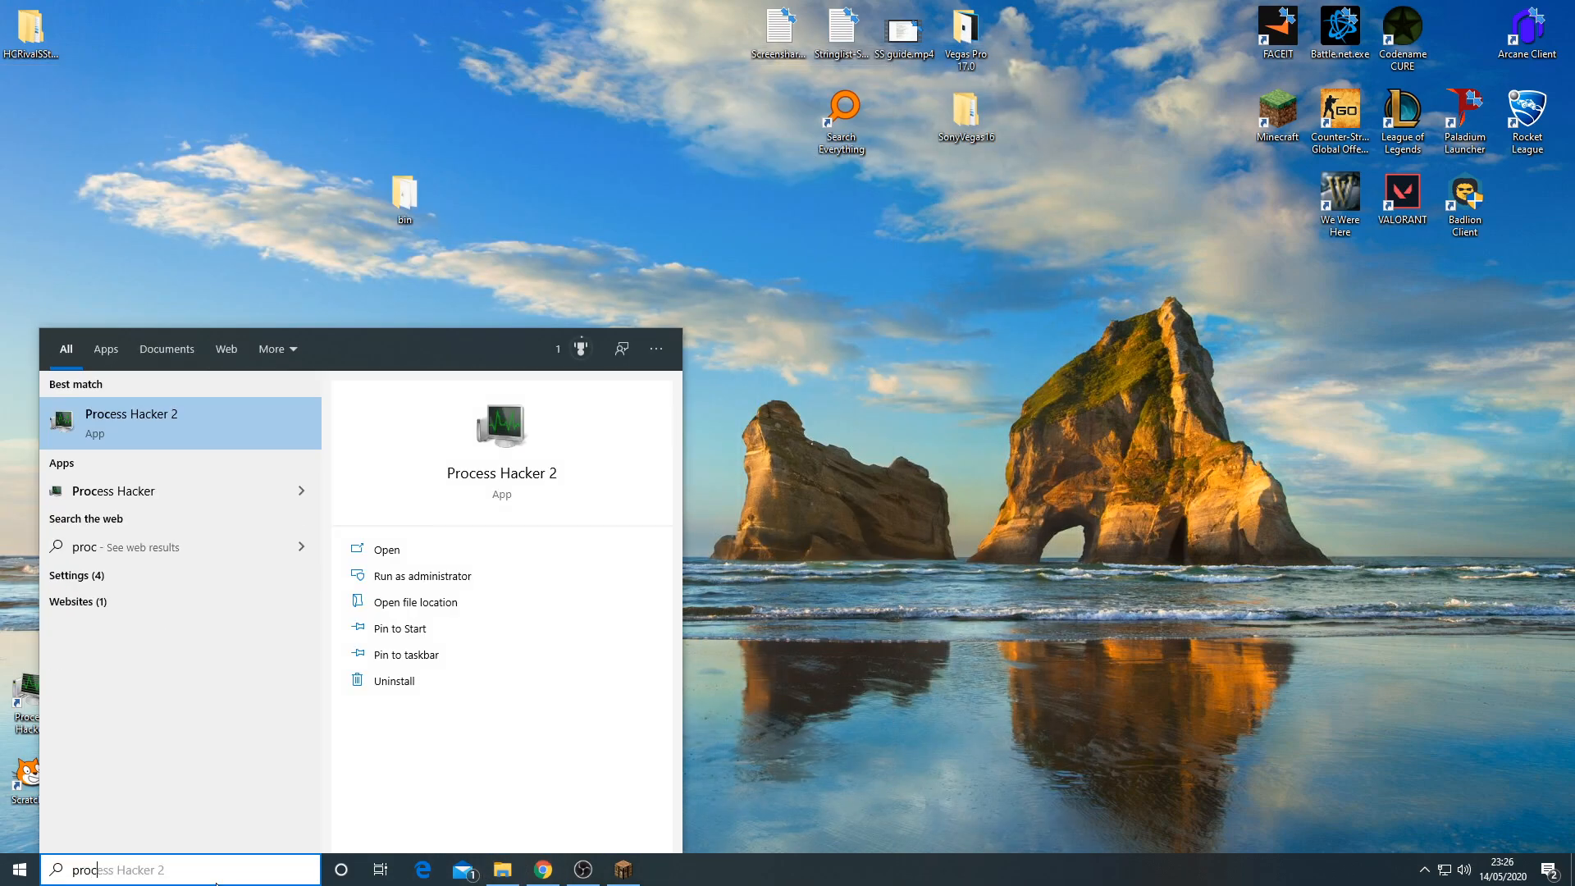
Step: Scan javaw.exe's memory strings in Process Hacker 2, returning 6,201,028 results
click(385, 548)
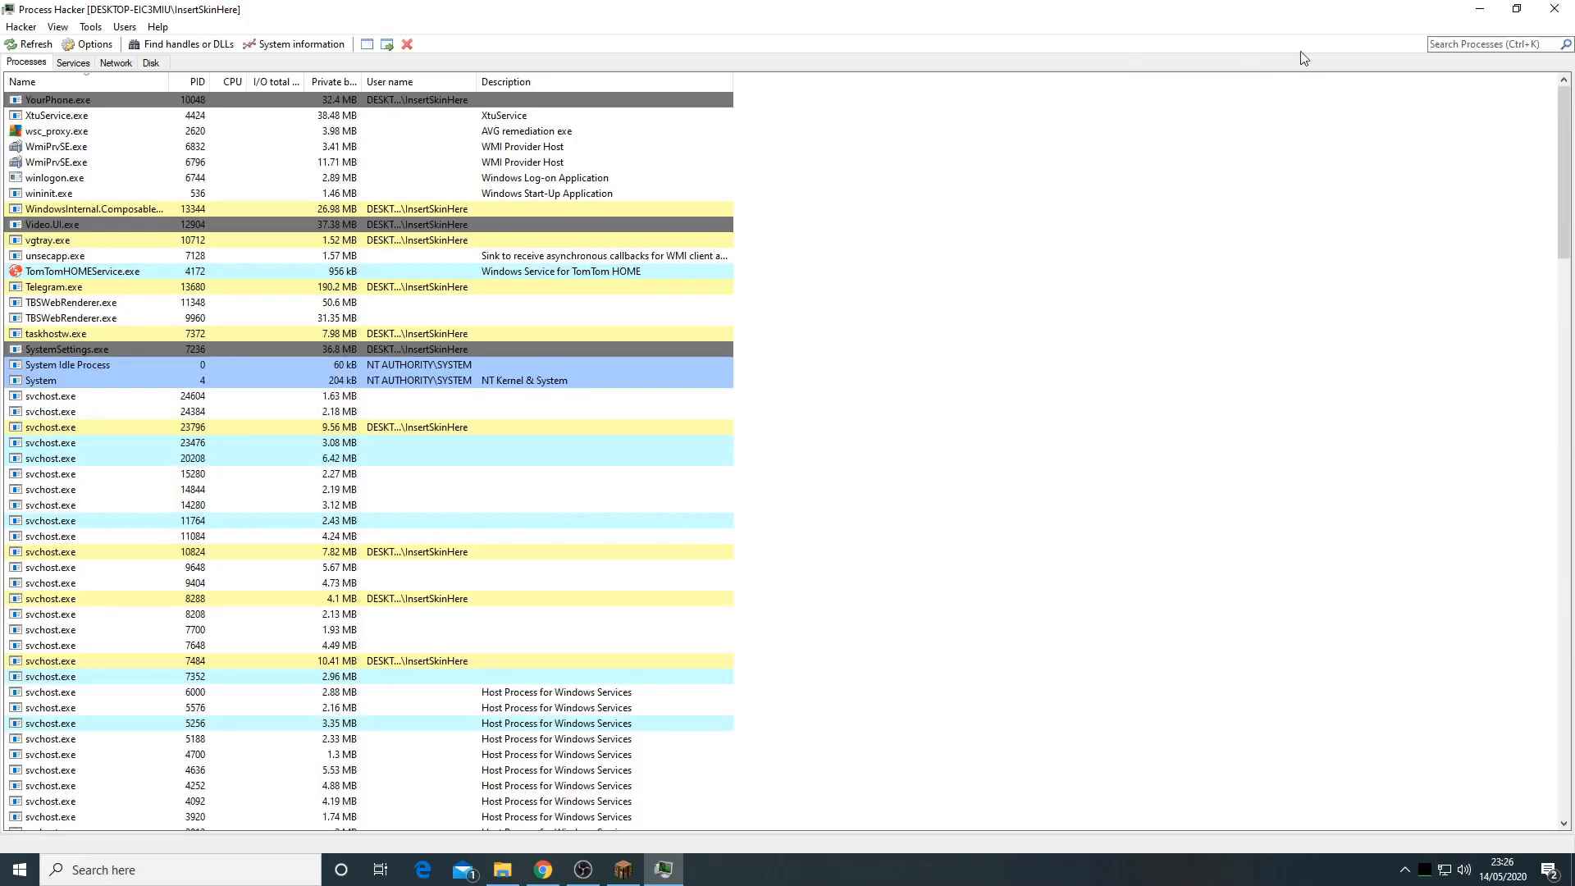
text(javaw)
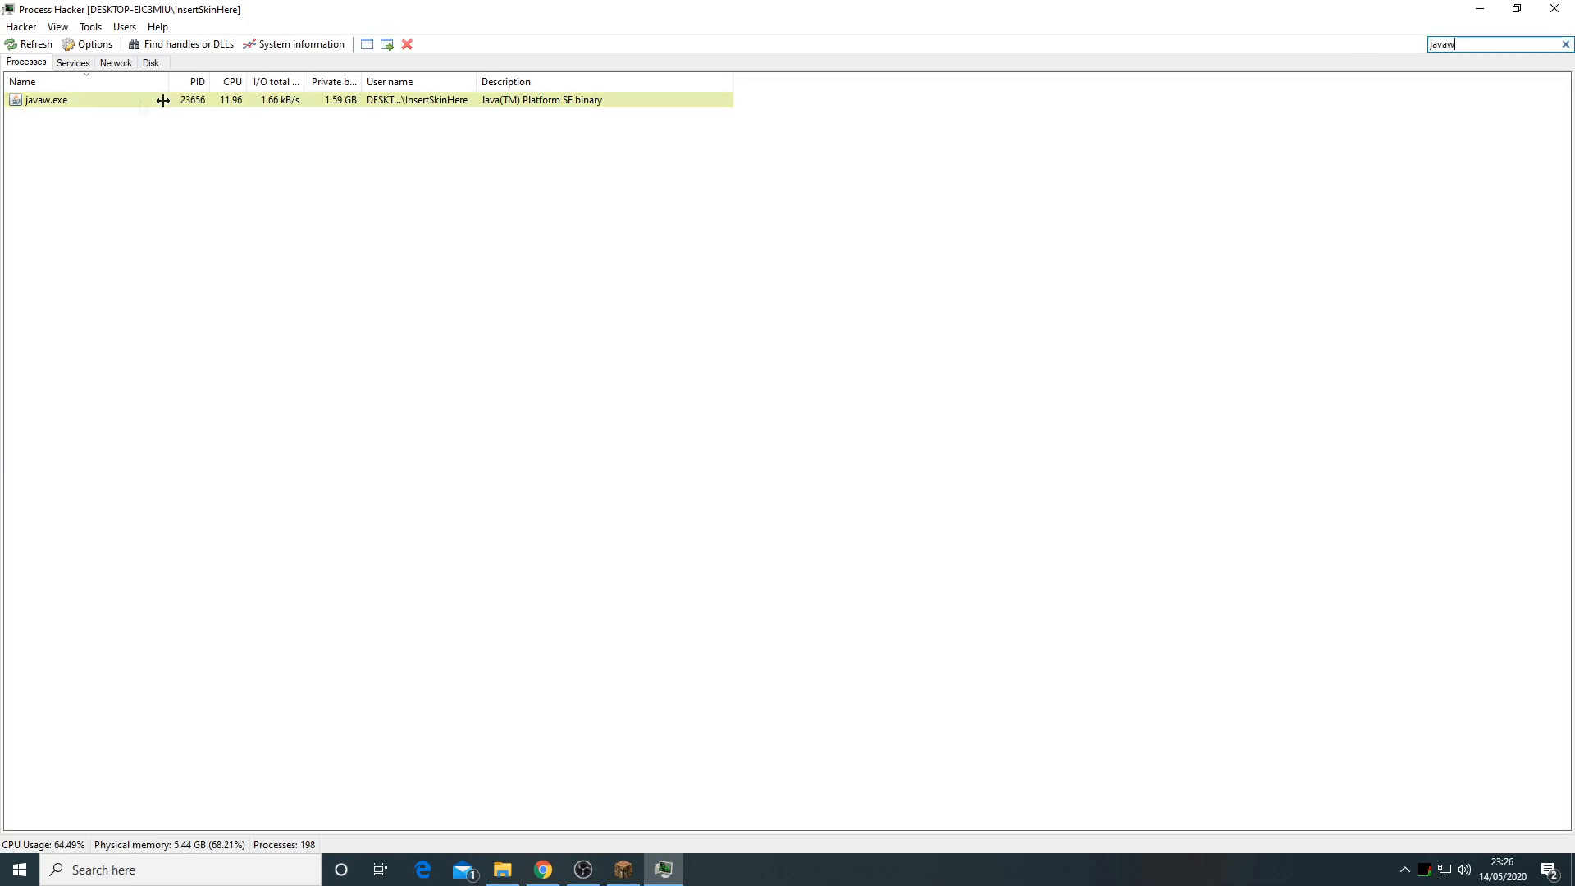
double_click(46, 100)
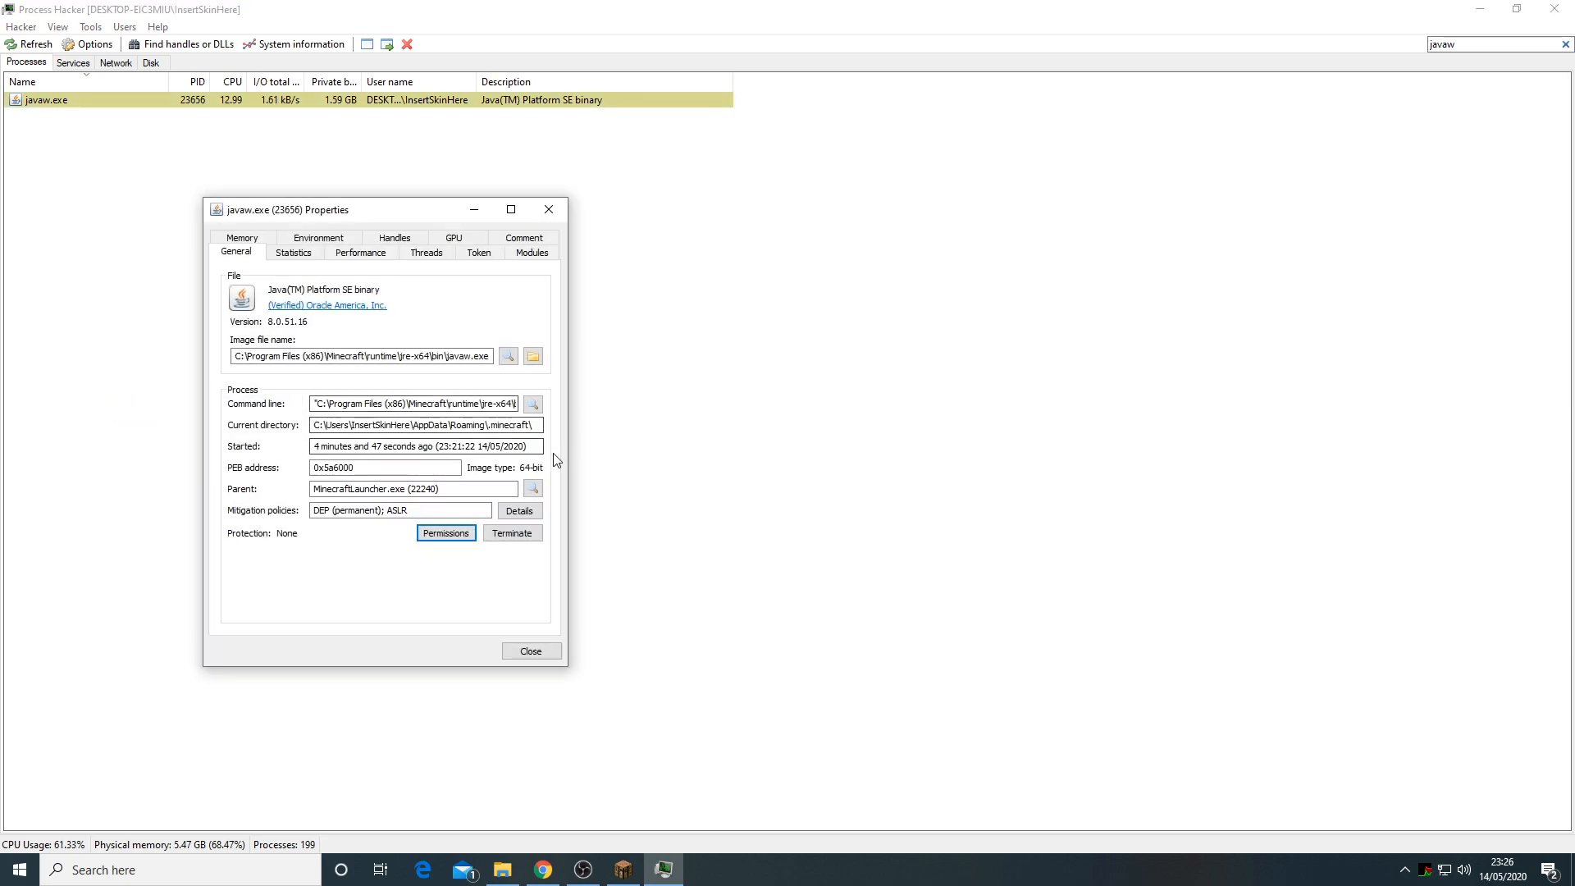
click(241, 238)
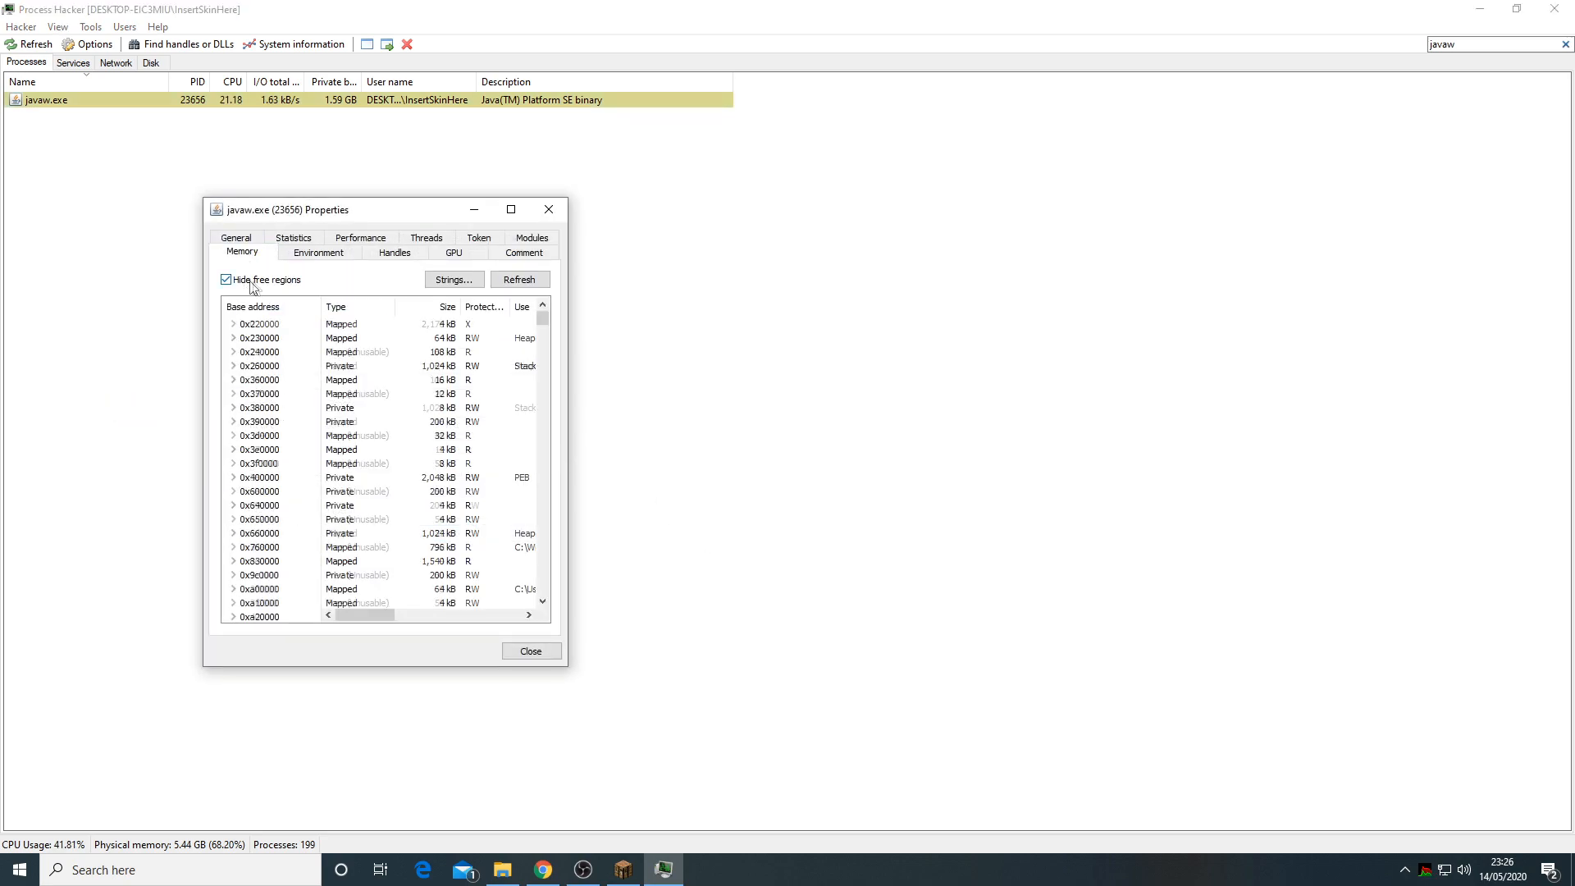
click(453, 279)
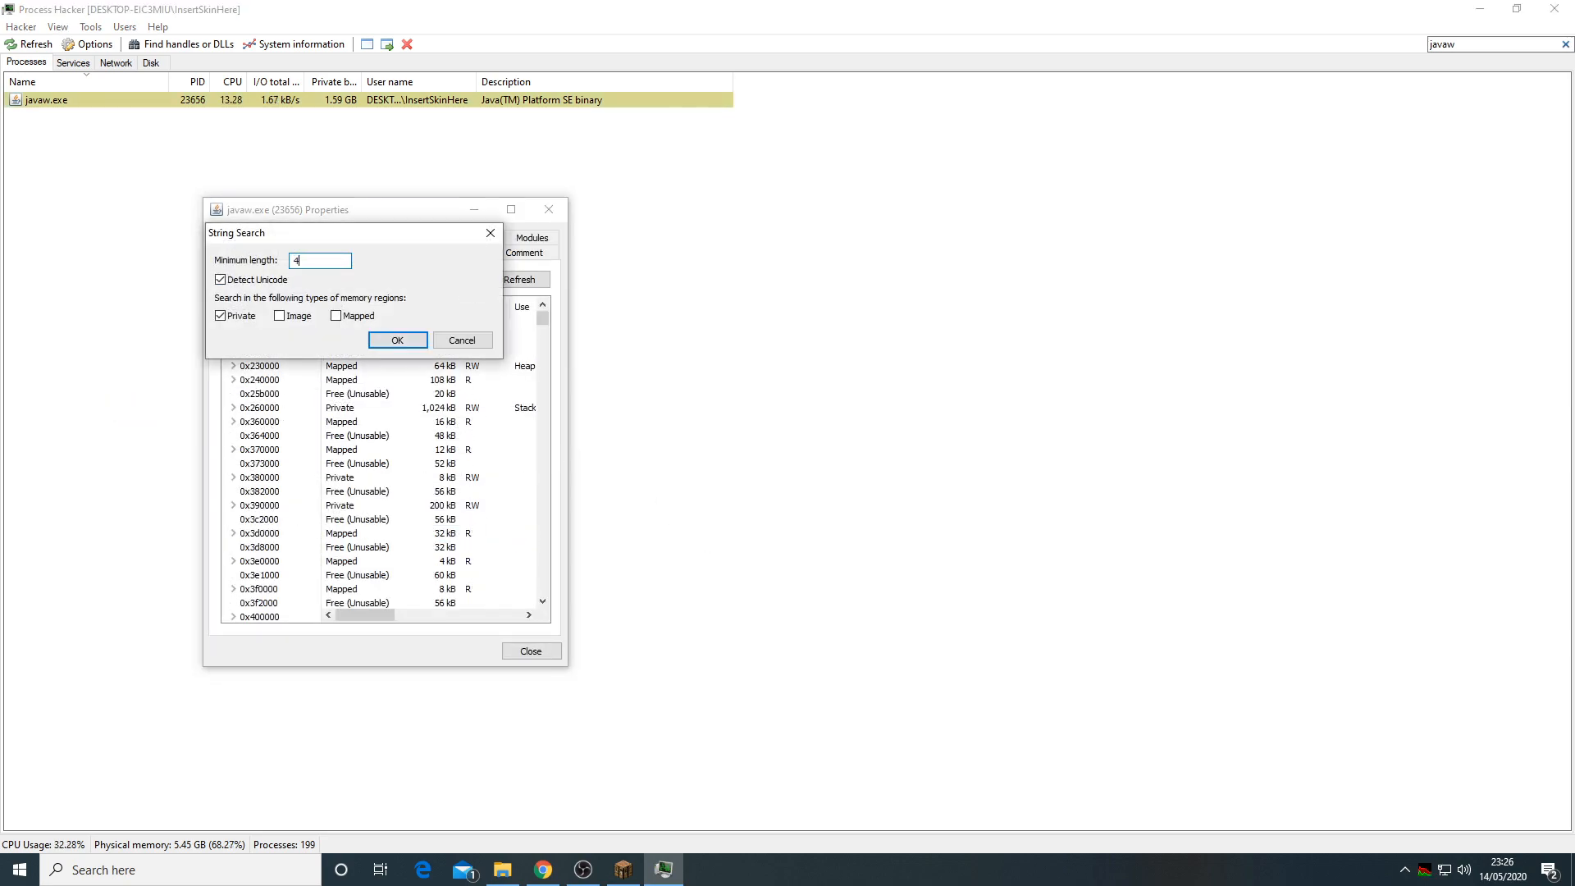
click(397, 340)
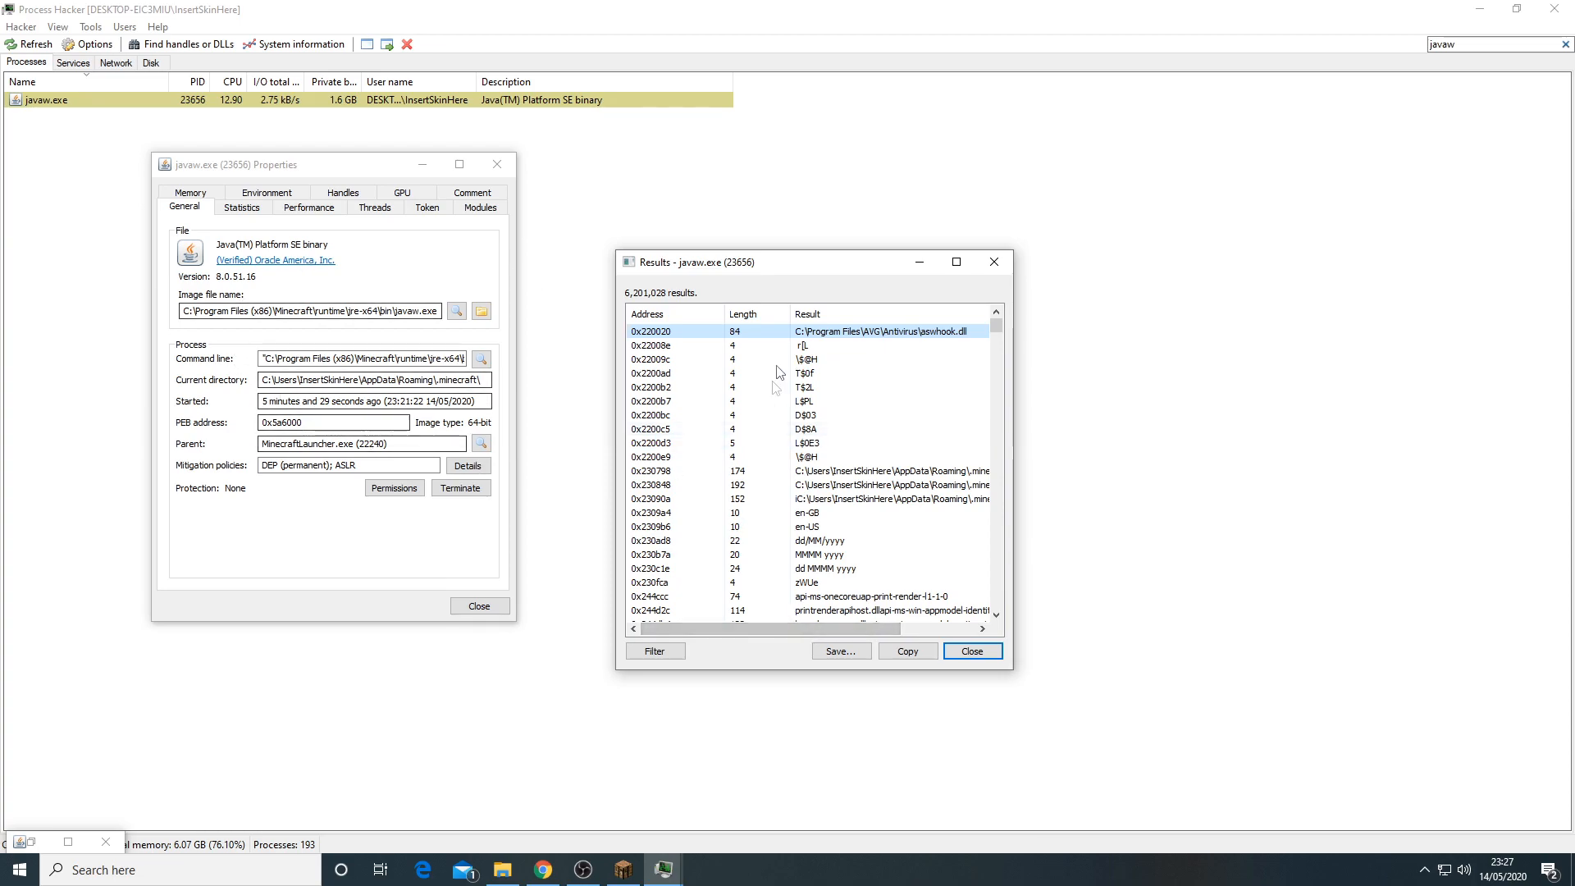
Step: Filter the string results by 'loc' to 109 localhost:1337 hits, including client.jar and self-destruct URLs
drag(813, 261, 653, 239)
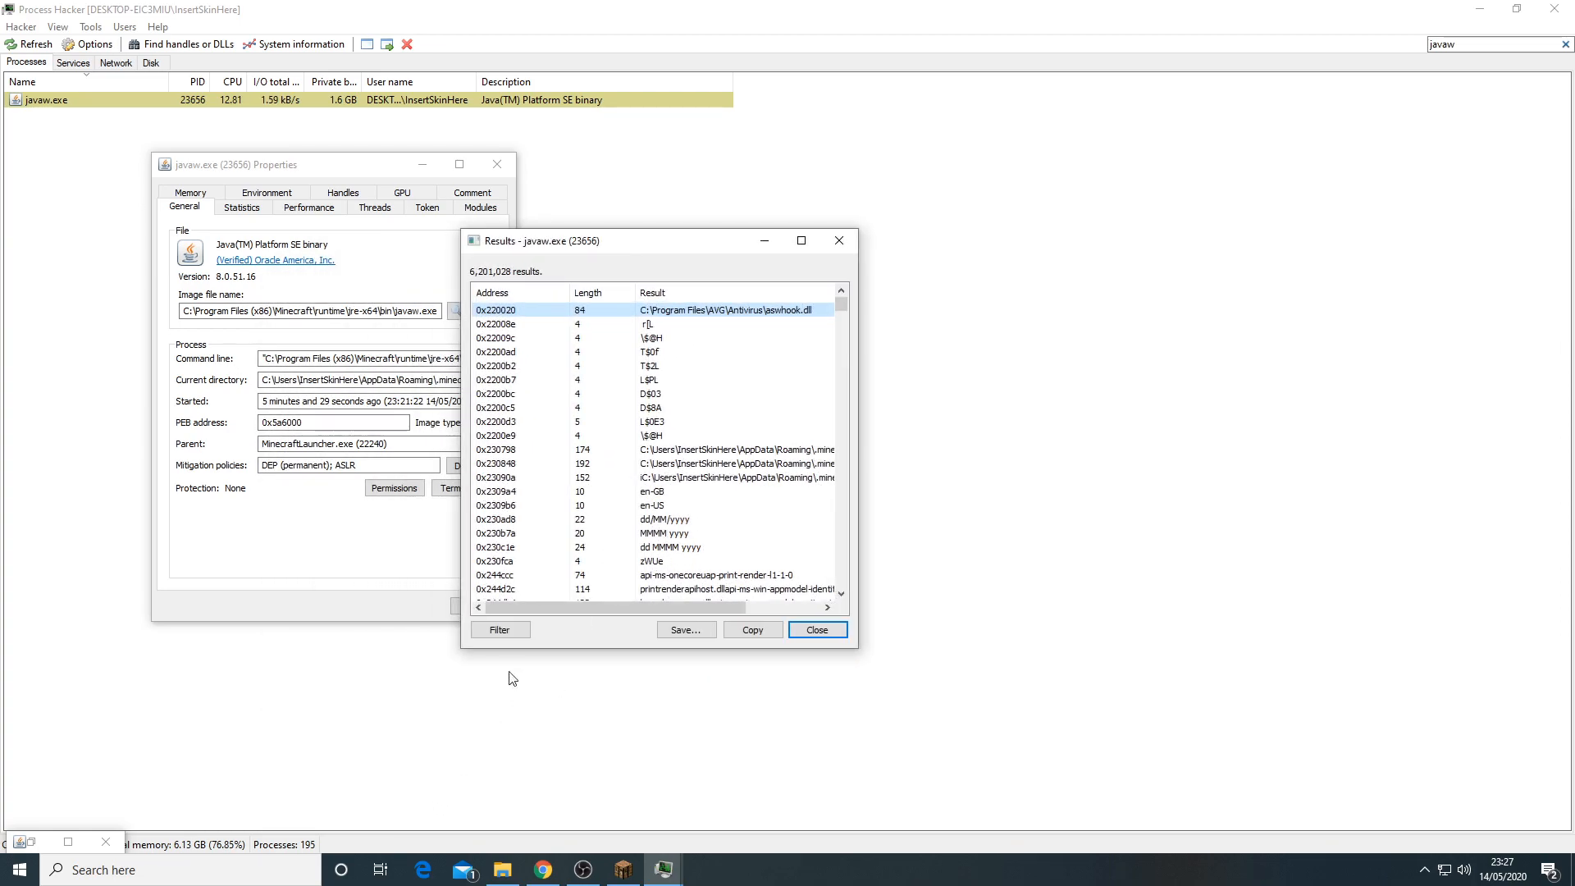
click(499, 630)
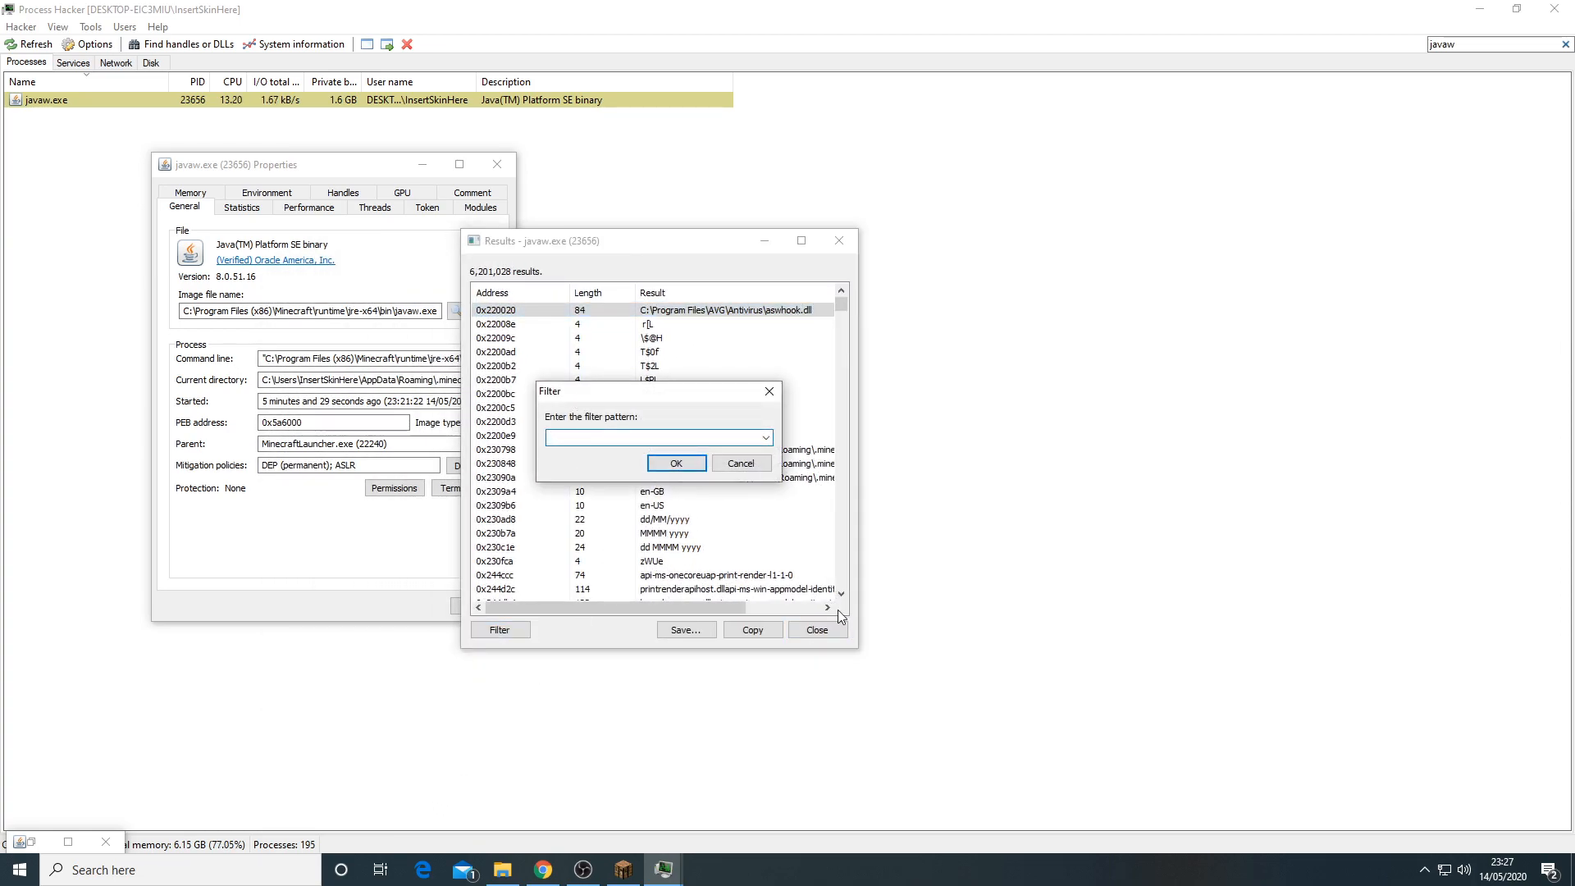
text(loc)
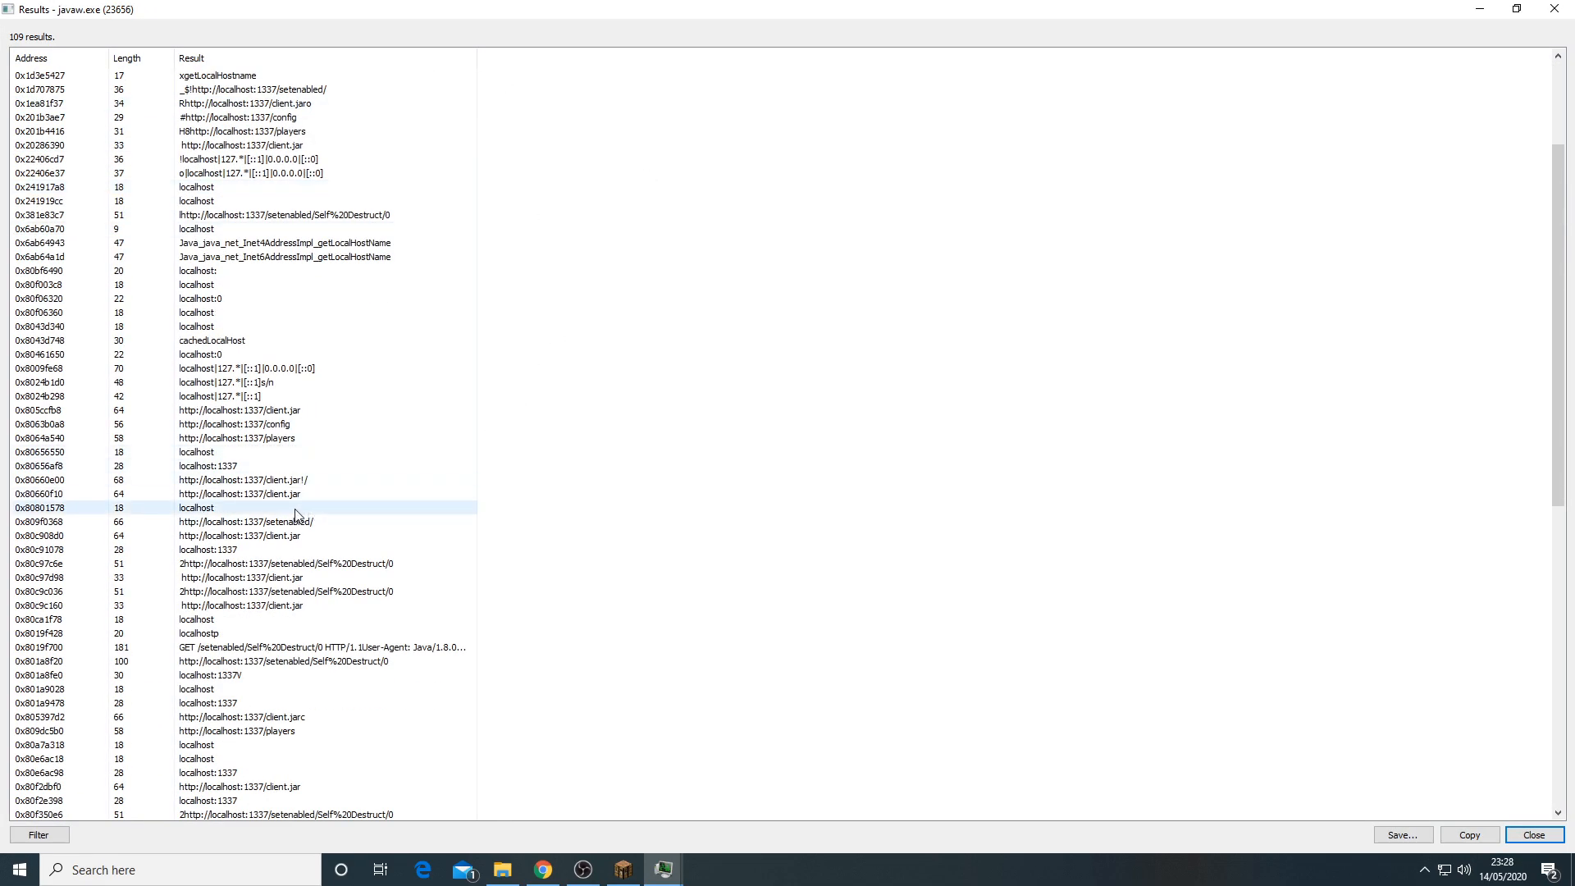
click(241, 535)
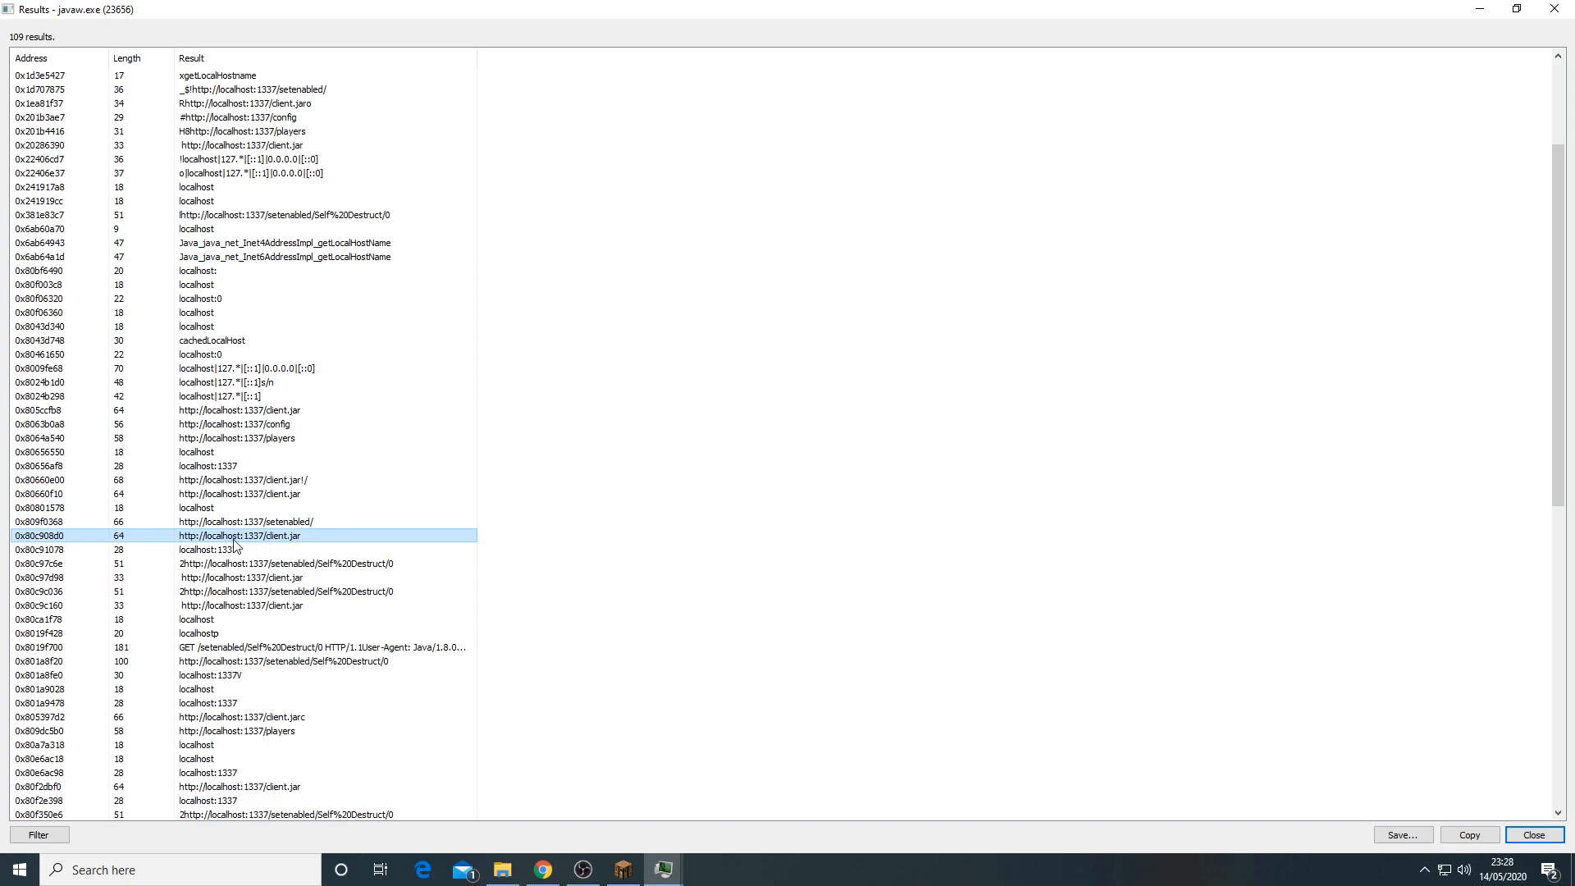
mouse_move(251, 545)
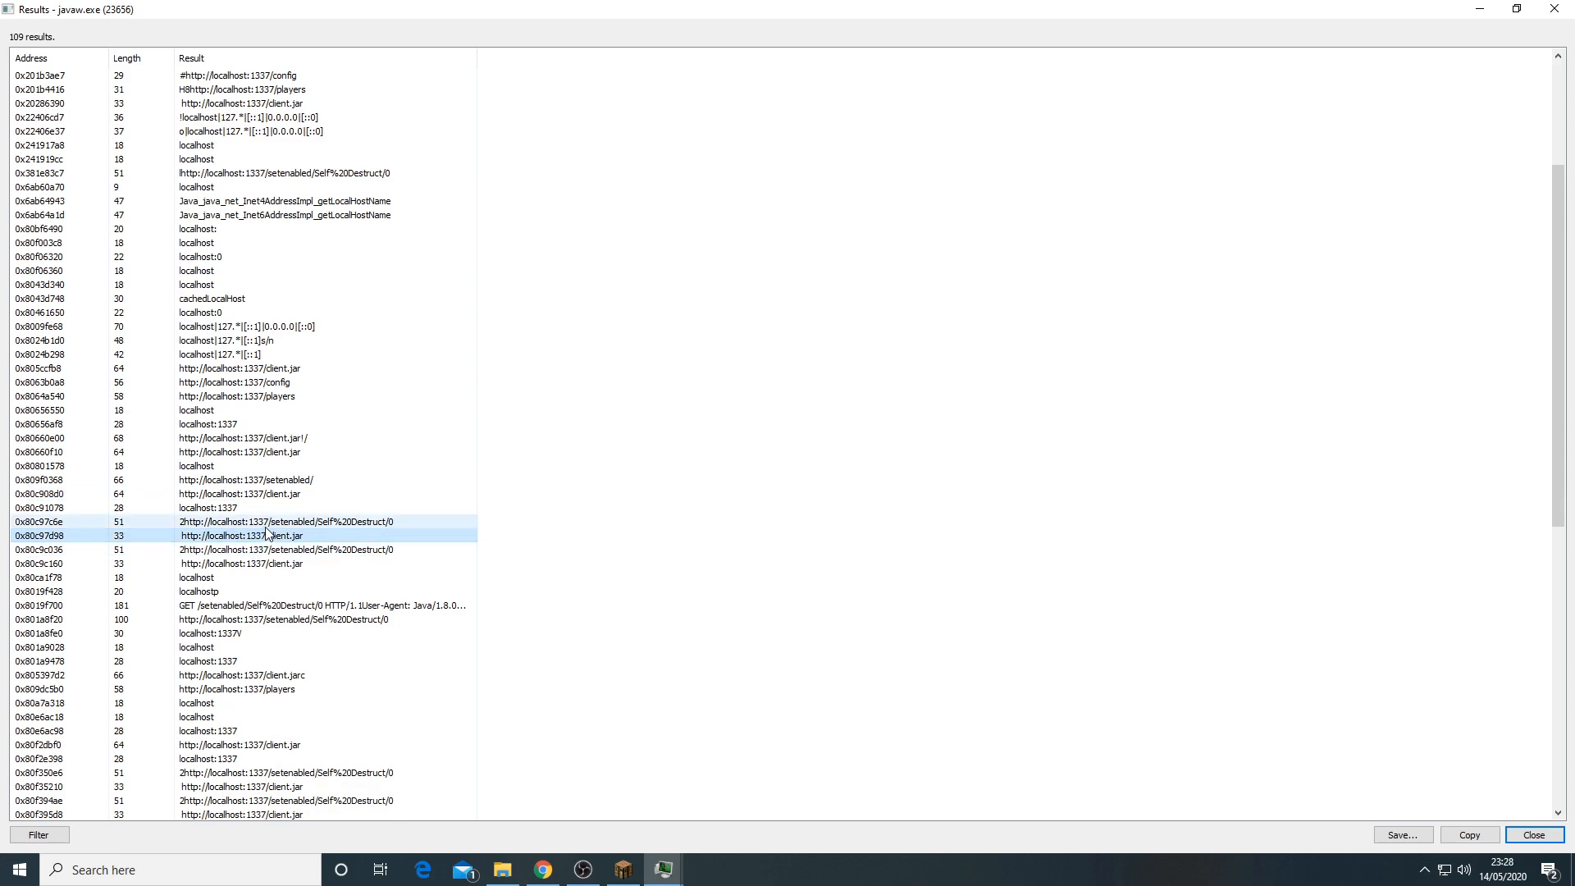
scroll(down, 3)
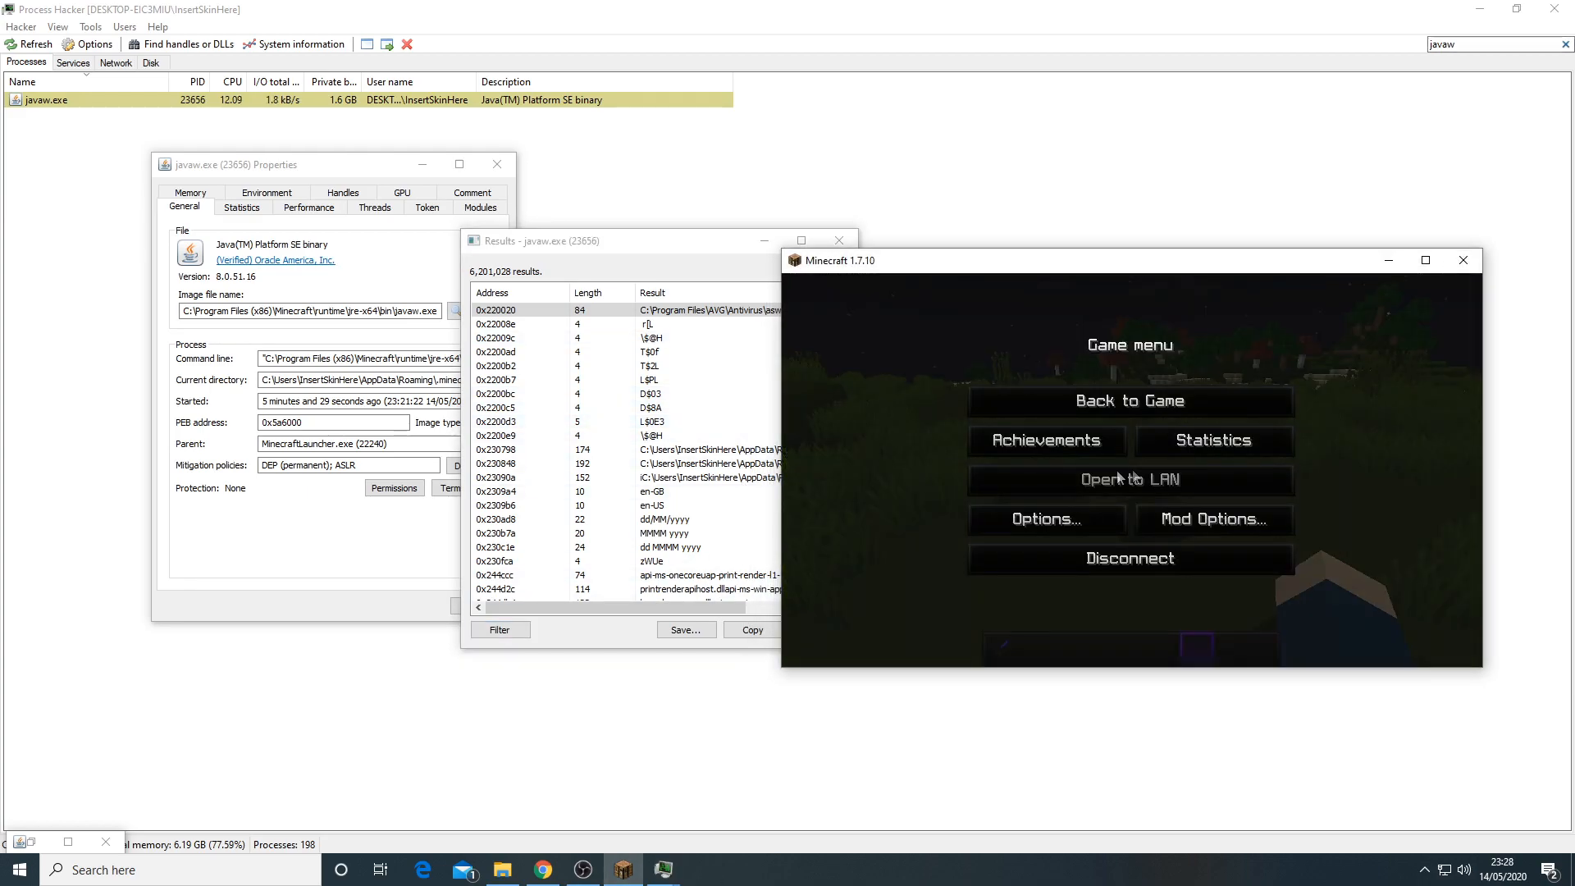
Step: Return to Minecraft and resume the game
click(1128, 400)
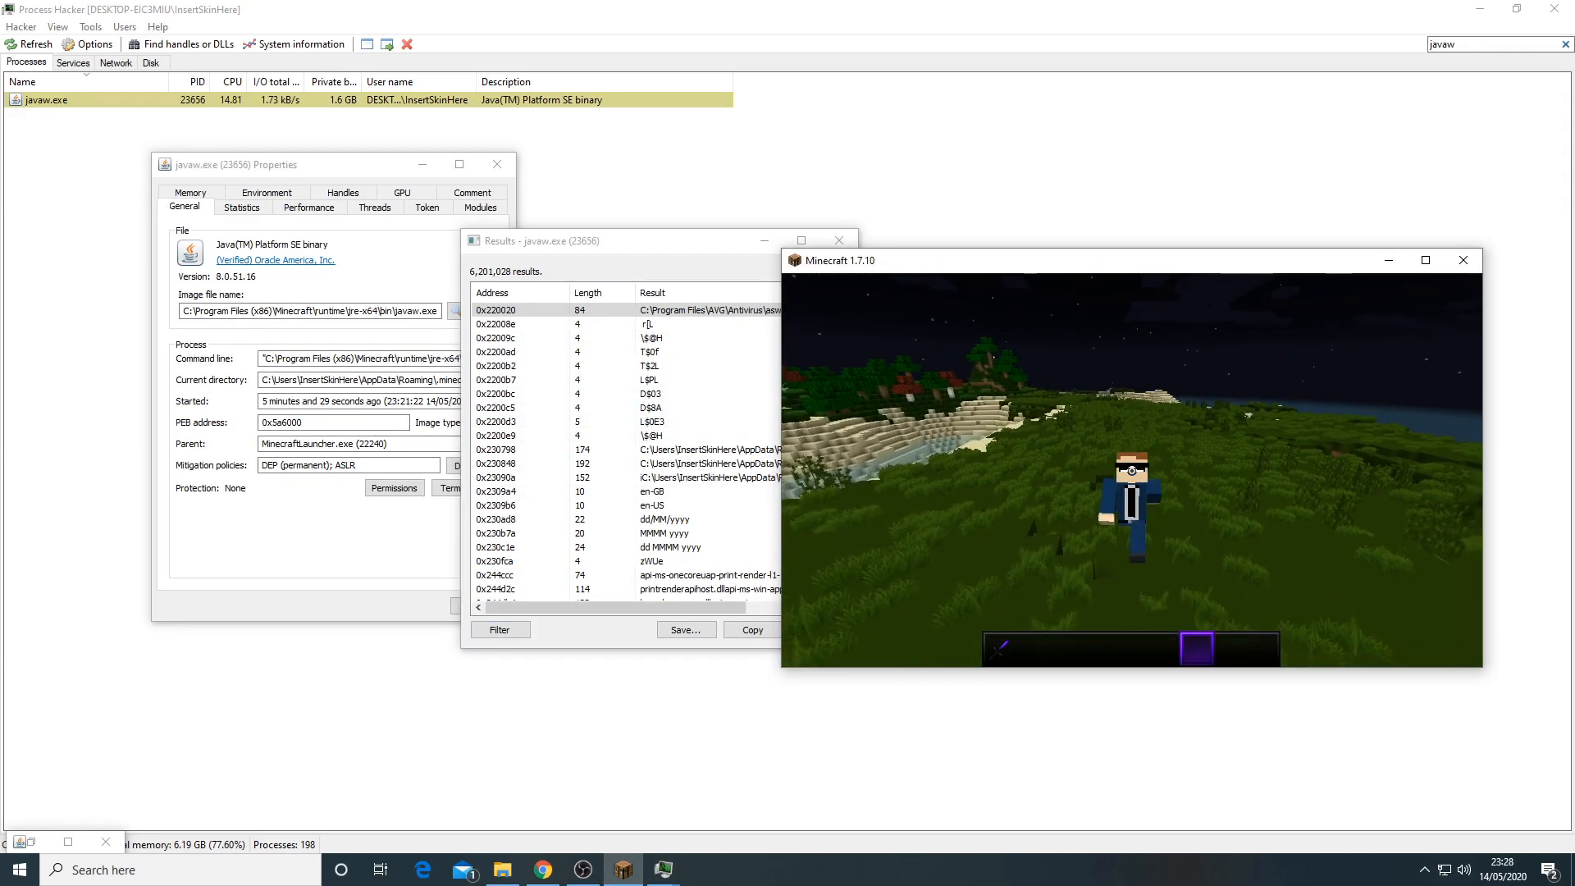